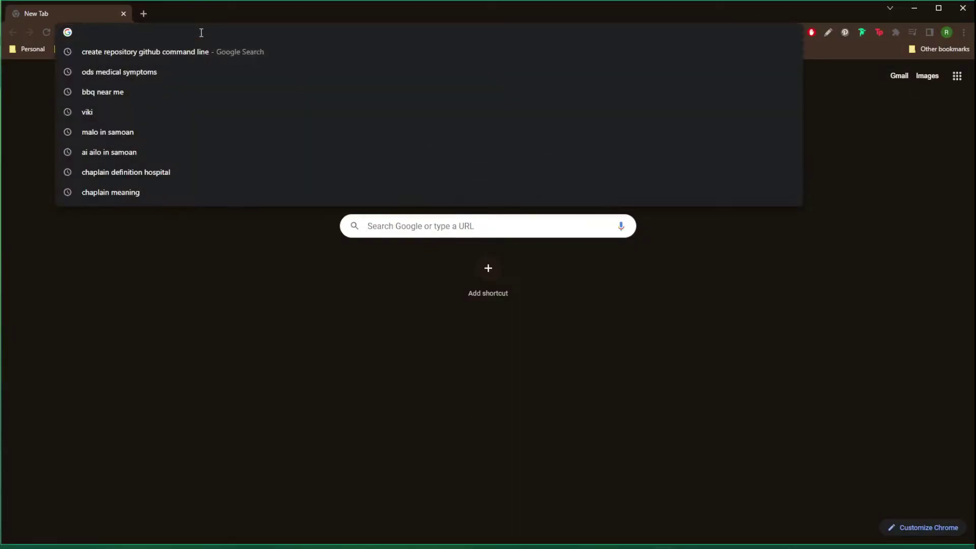
Go to github.com to load the signed-in dashboard
text(github.com)
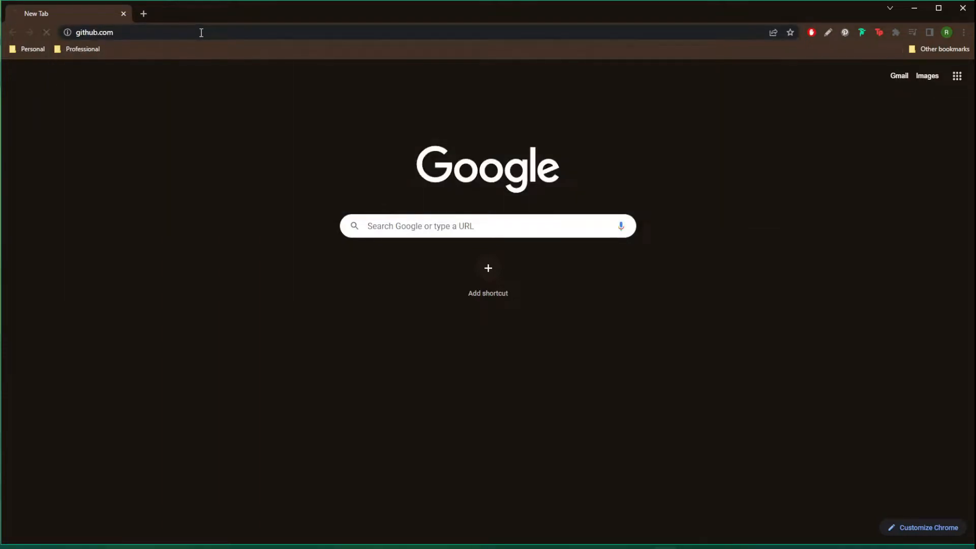
key(Enter)
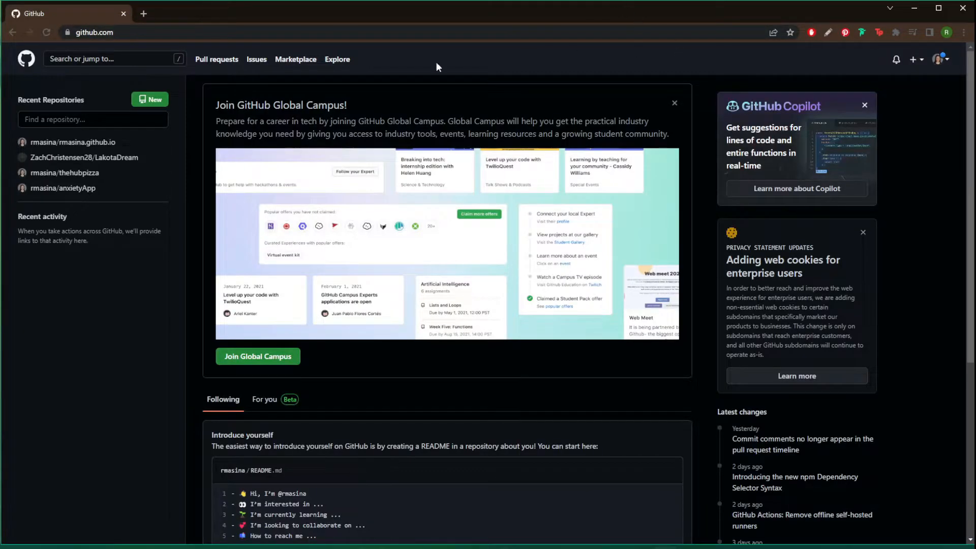
mouse_move(622, 85)
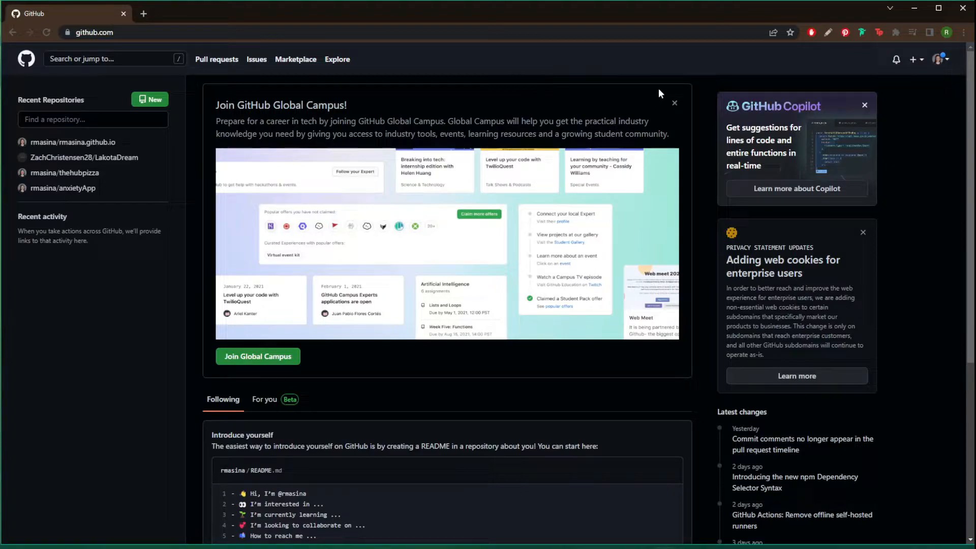
mouse_move(907, 60)
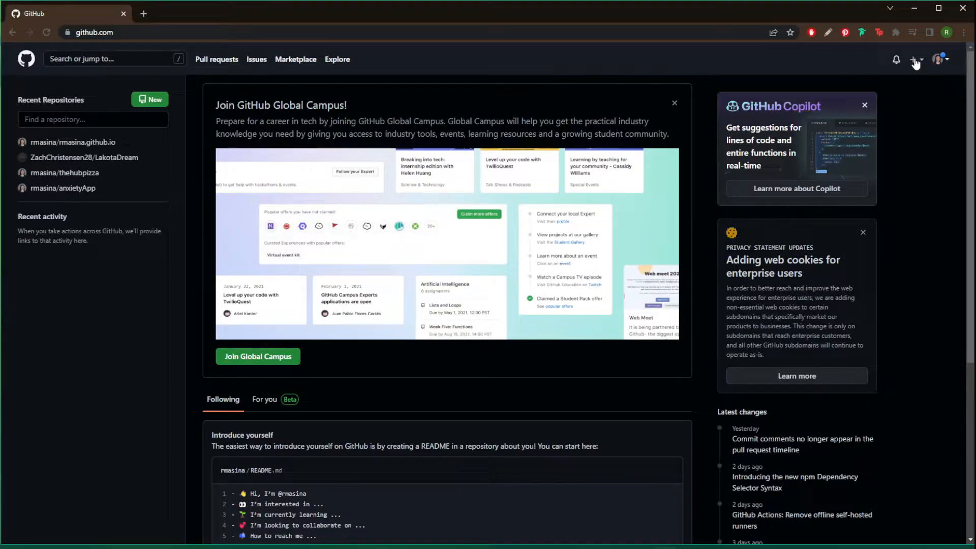
Create public repository 'your_username.github.io' with a README file
click(913, 60)
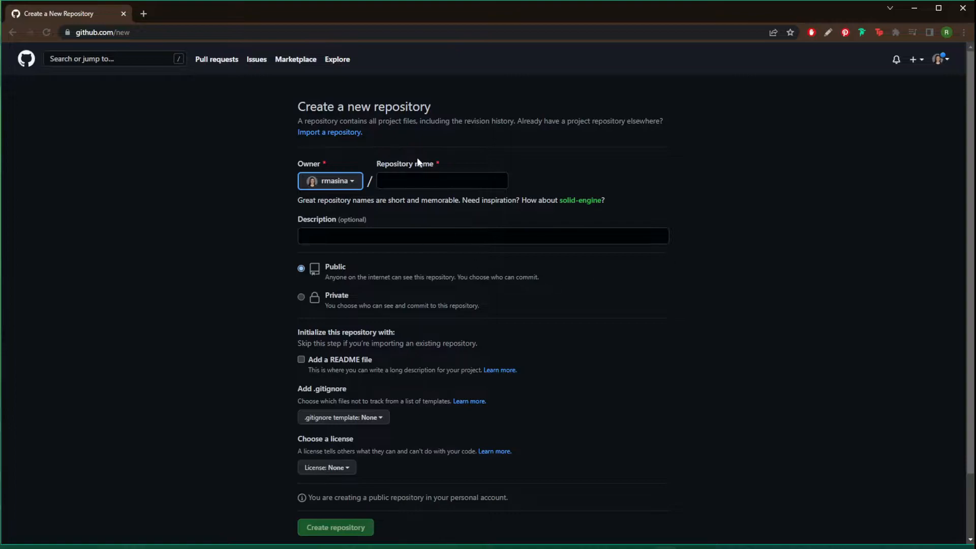
click(441, 180)
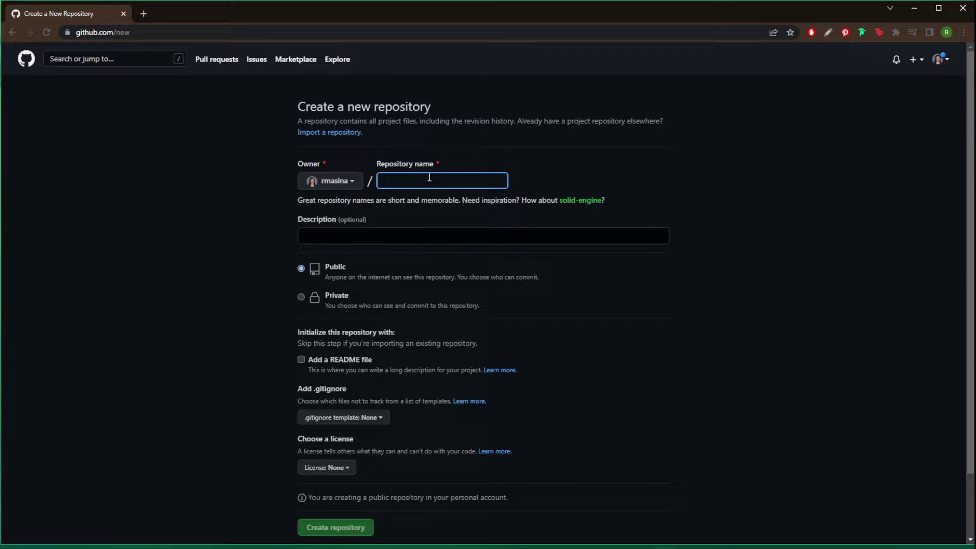
text(your_username.github.io)
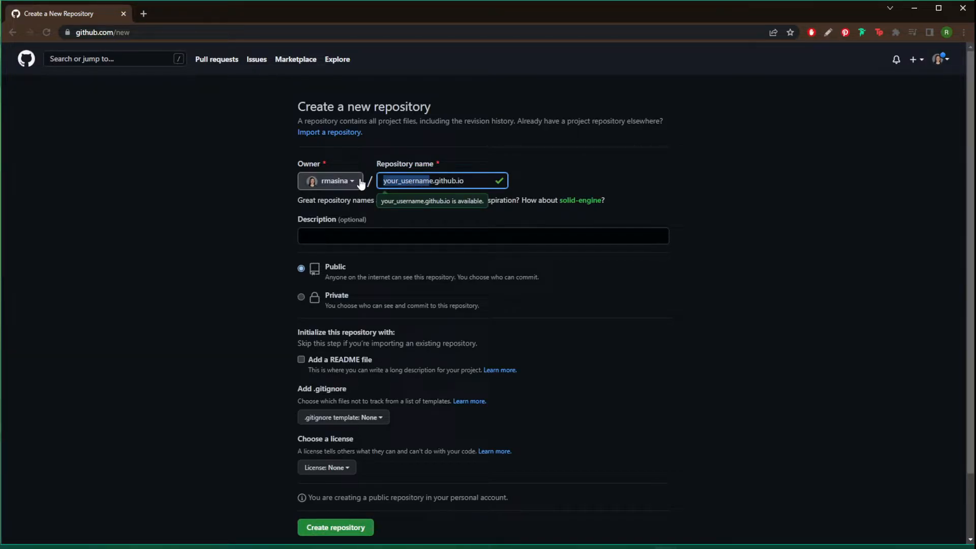
mouse_move(441, 217)
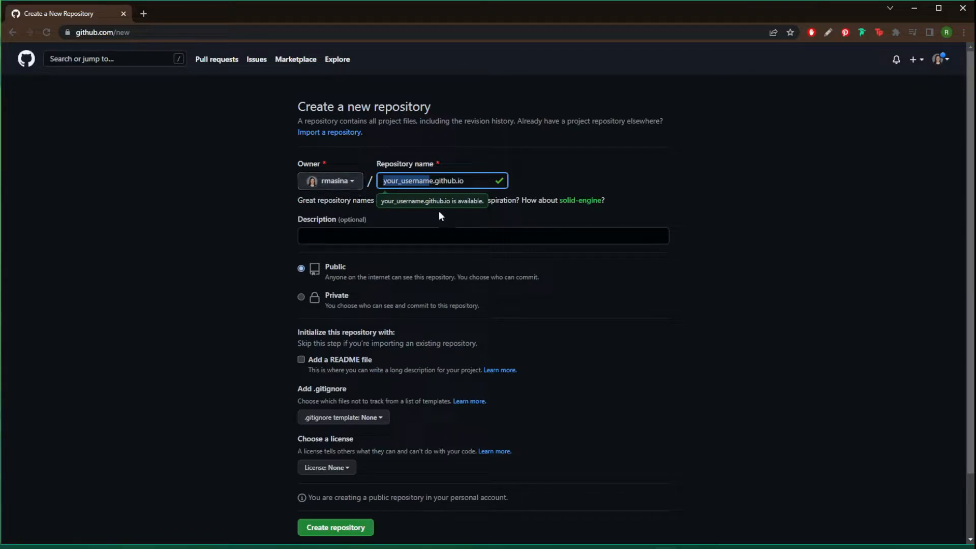
mouse_move(376, 229)
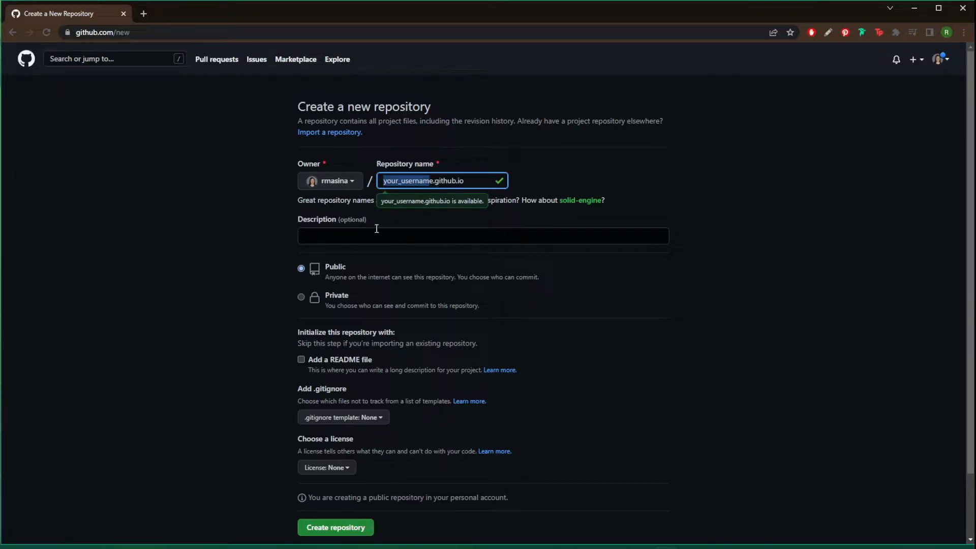
mouse_move(309, 369)
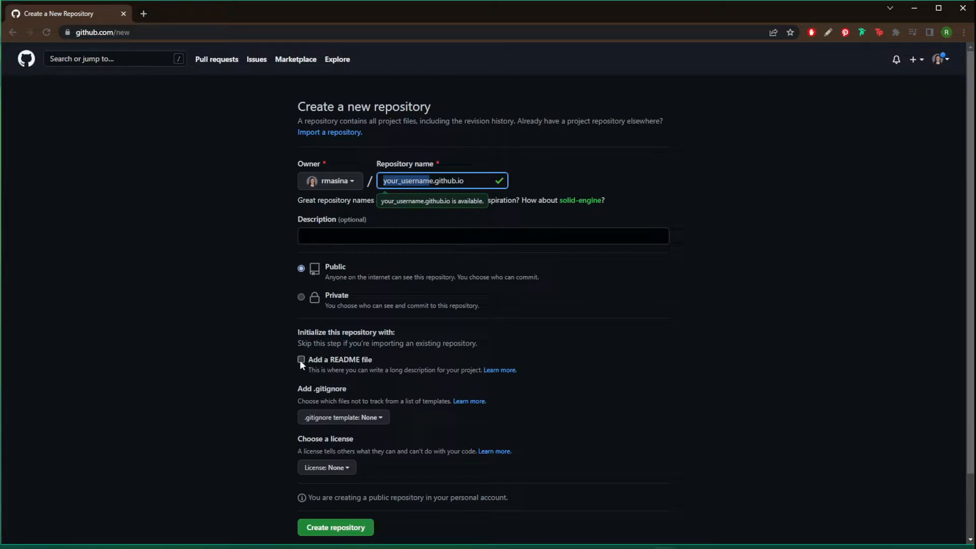
click(301, 360)
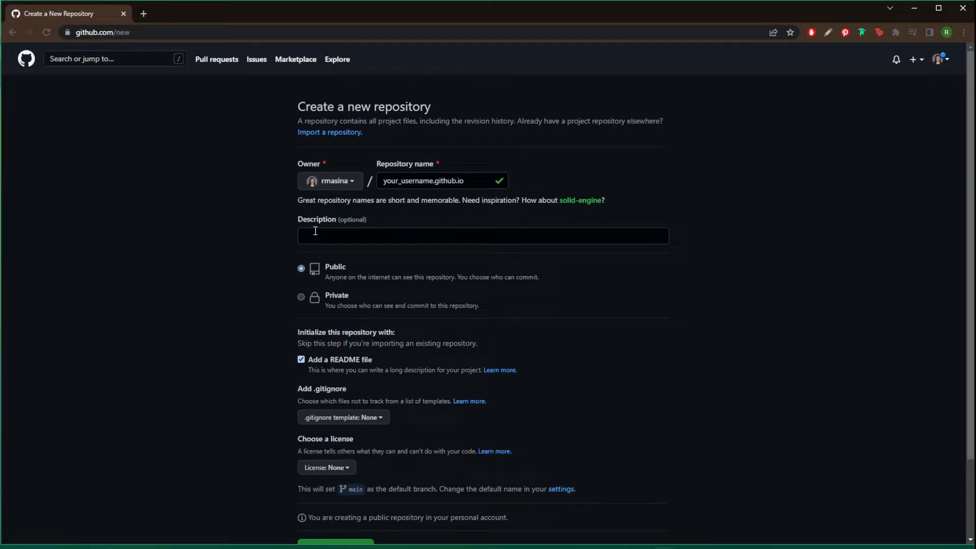
mouse_move(348, 237)
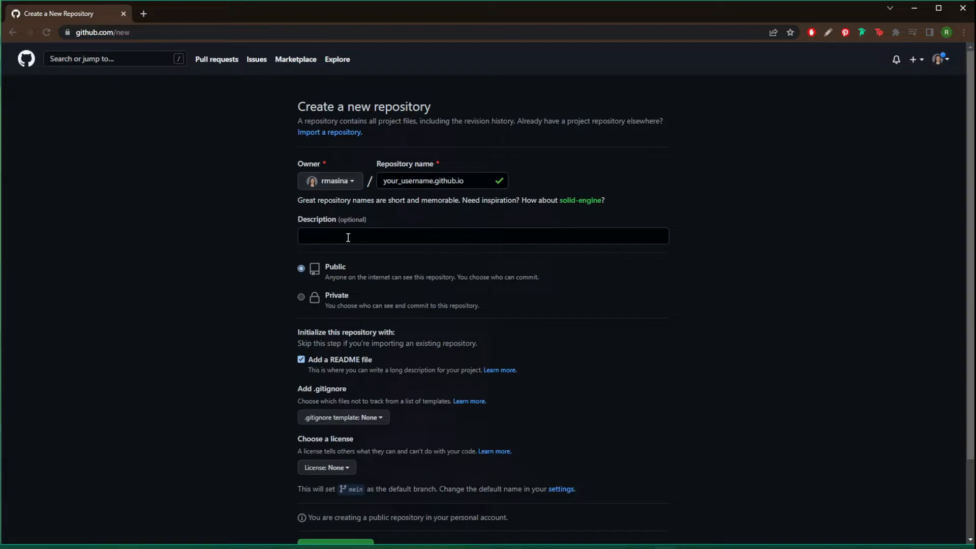
scroll(down, 3)
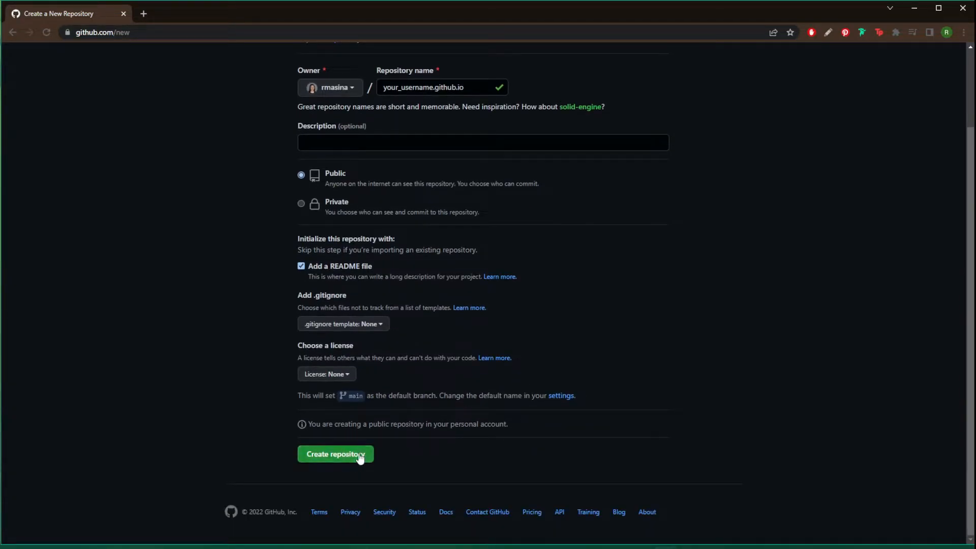
click(336, 454)
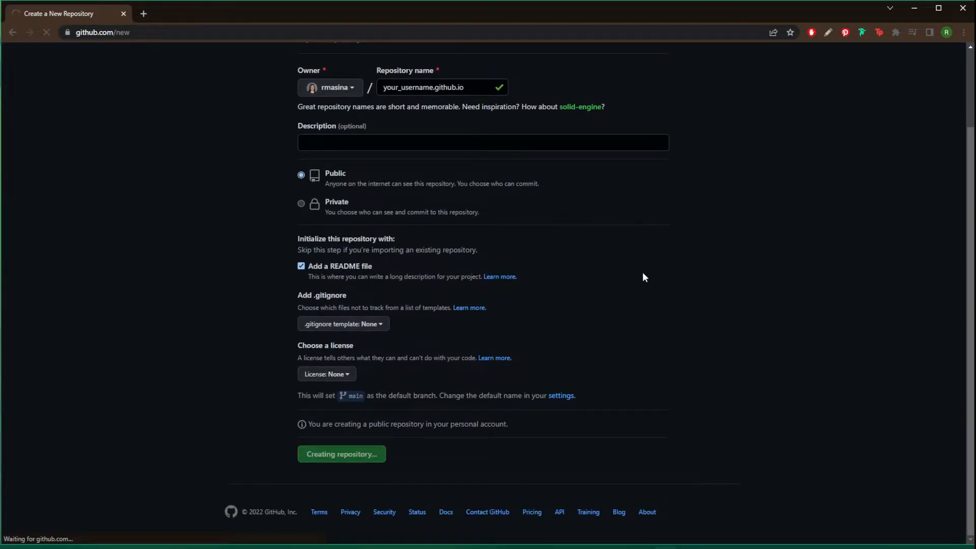
Start index.html with the '!' HTML boilerplate for the My Portfolio page
click(342, 454)
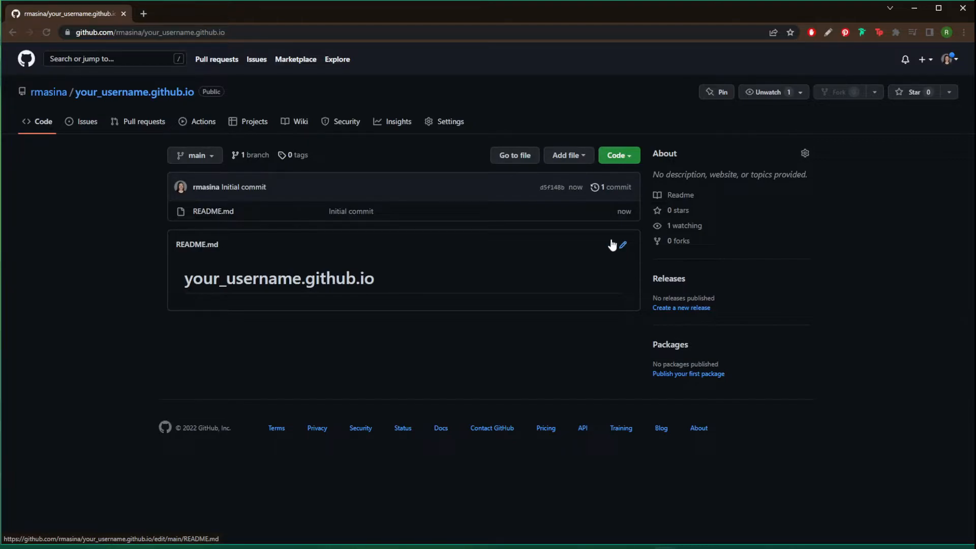
mouse_move(613, 244)
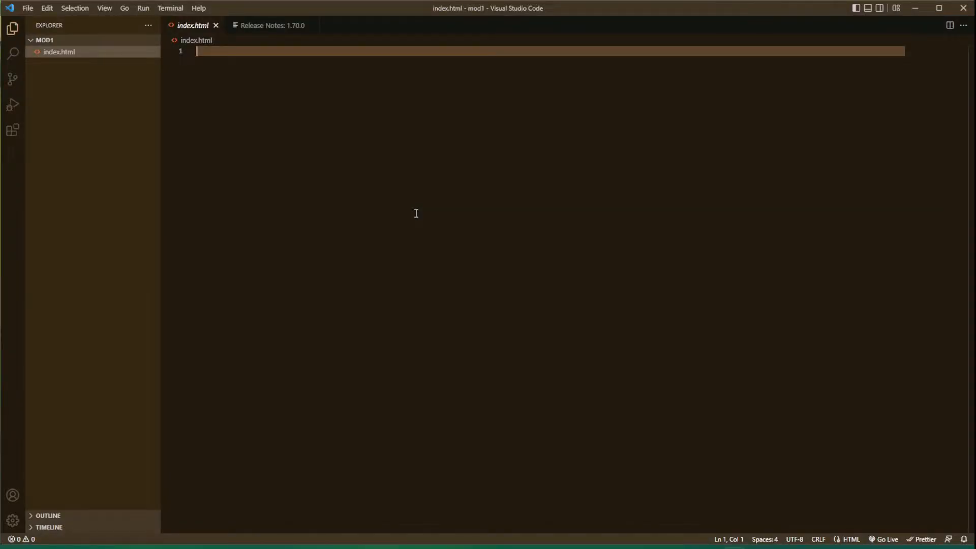
mouse_move(87, 28)
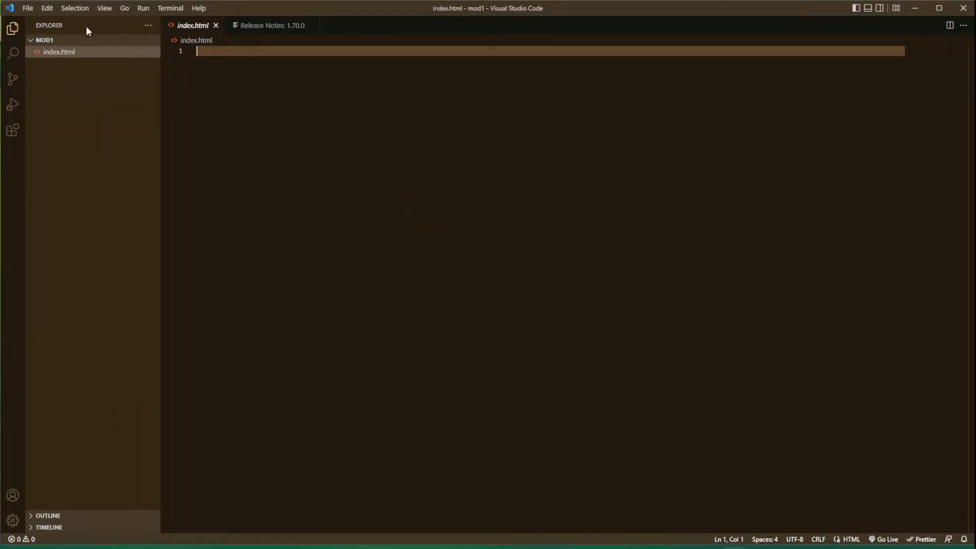
mouse_move(72, 43)
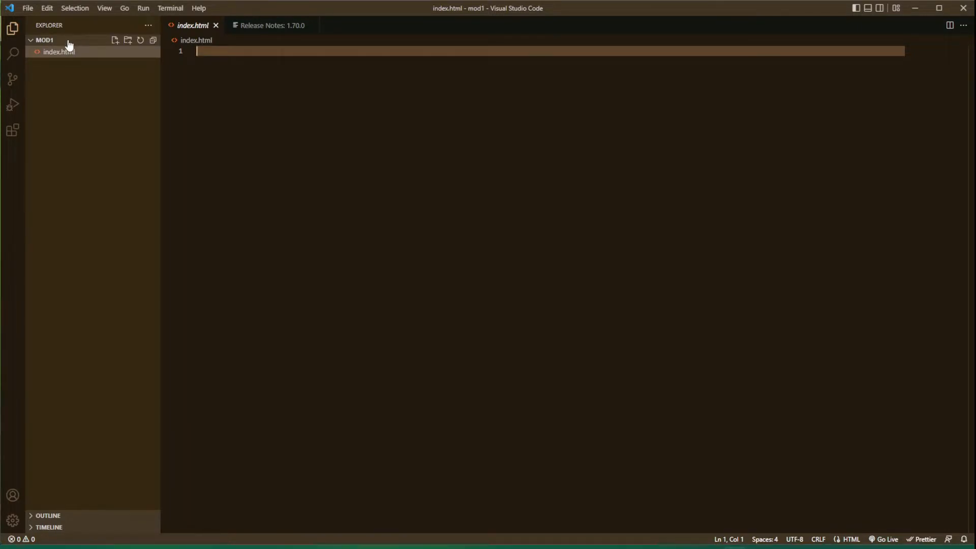
mouse_move(82, 63)
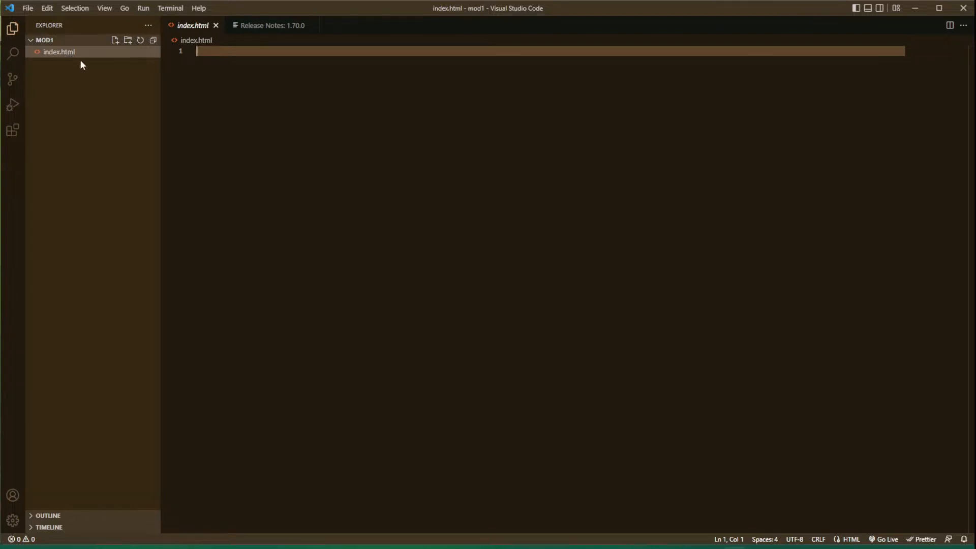
mouse_move(213, 70)
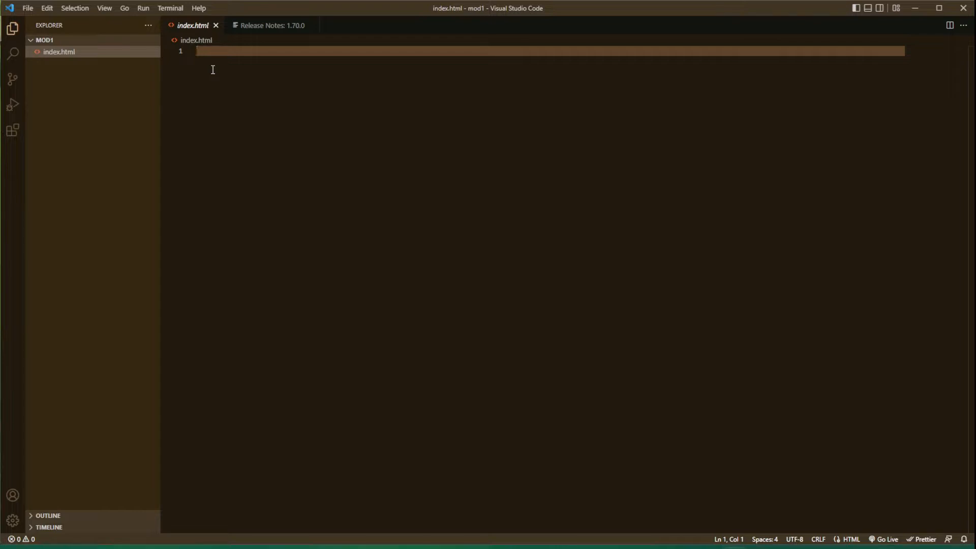
text(!DOCTYPE html>)
text(<h1>this is my Portfolio</h1>)
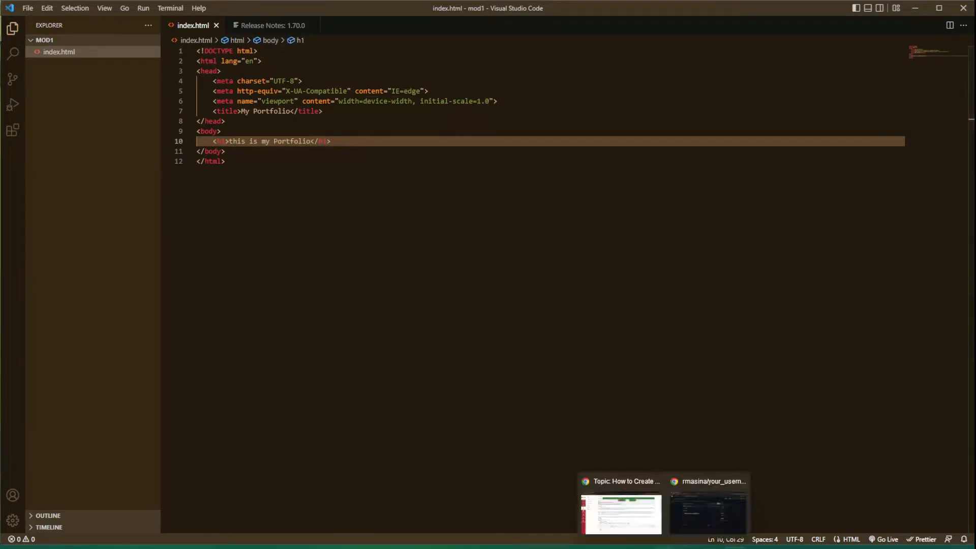
Drag index.html onto the repository's Upload files page to stage it
click(713, 514)
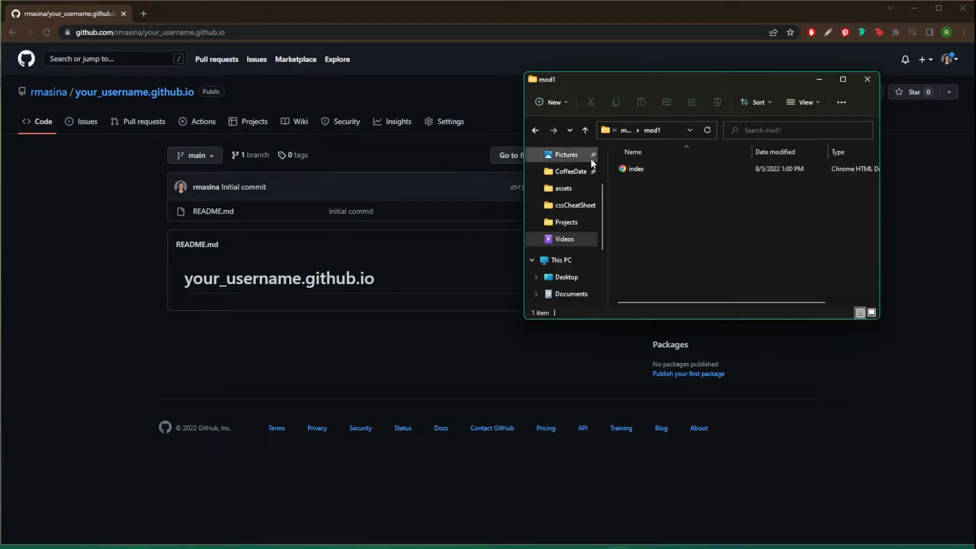
click(636, 169)
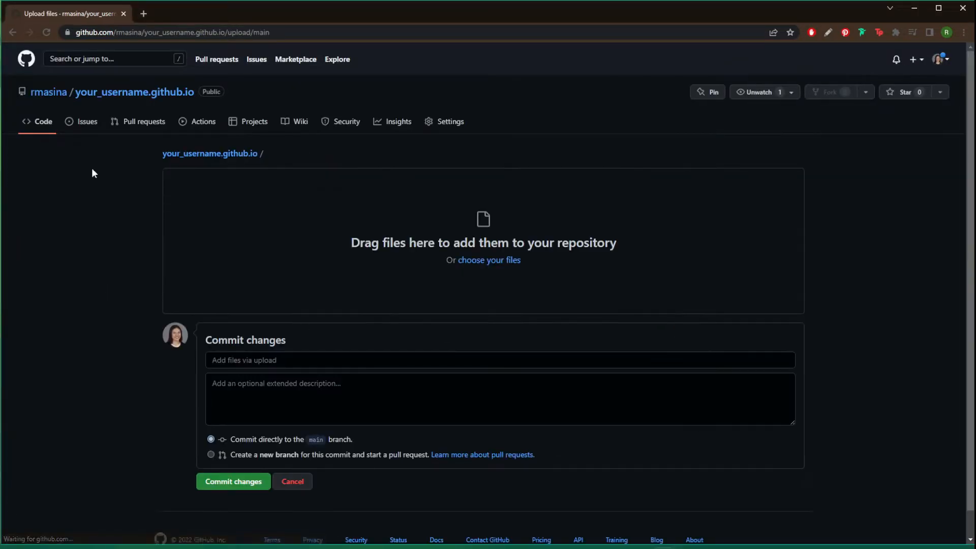
mouse_move(799, 247)
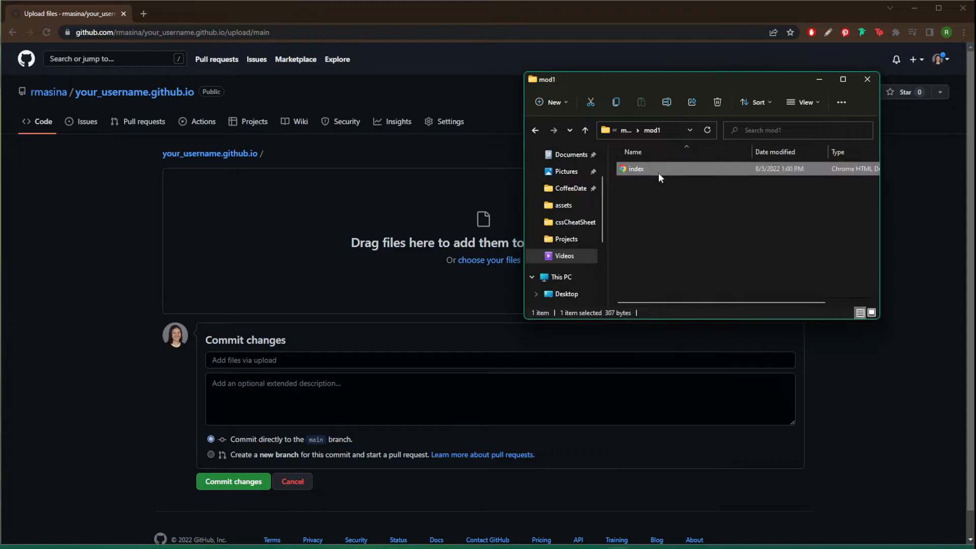
drag(634, 169, 389, 211)
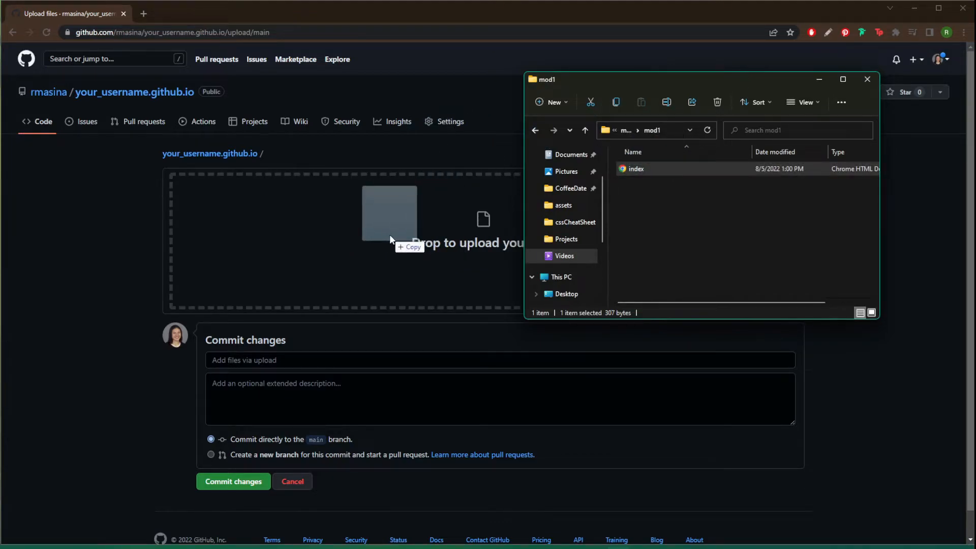
drag(634, 169, 405, 233)
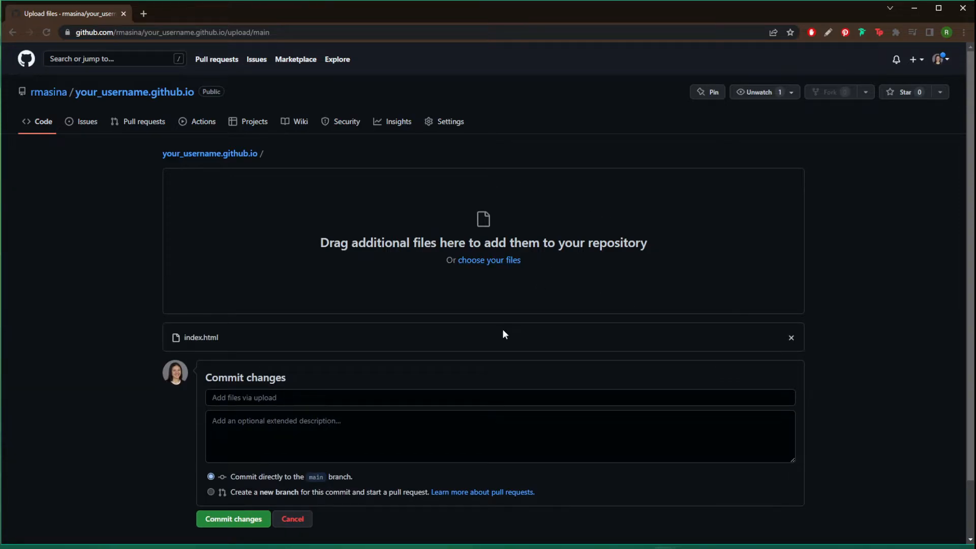
mouse_move(160, 346)
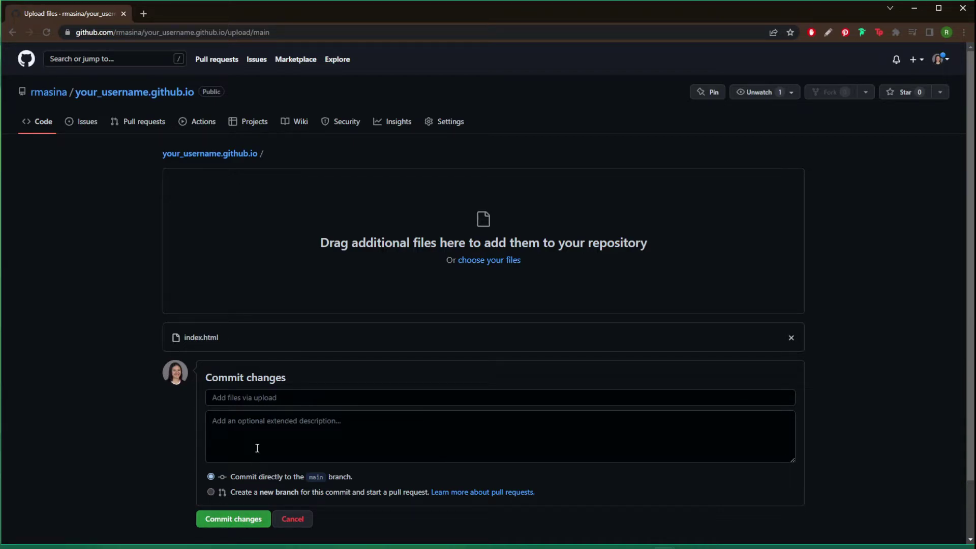
Commit index.html, then open the existing portfolio repository from Your repositories
click(233, 519)
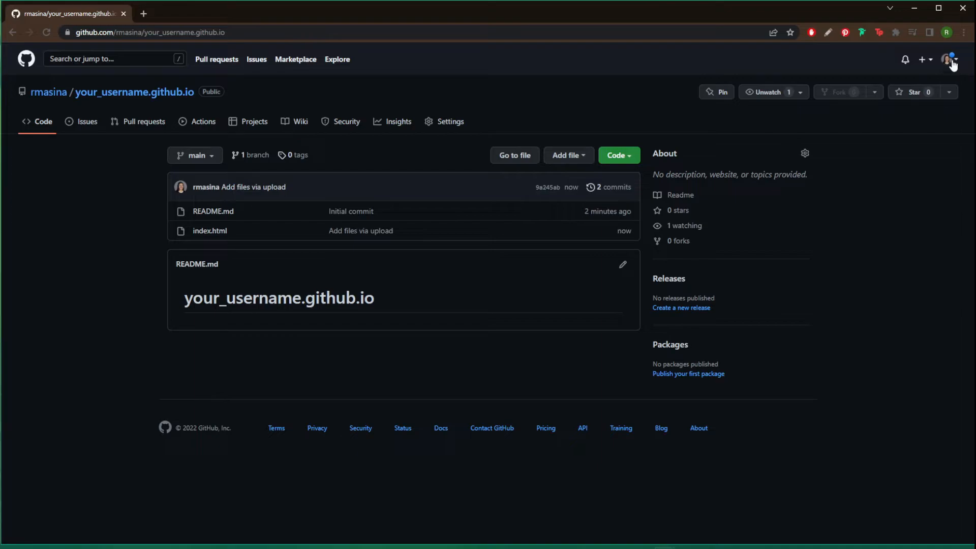
click(950, 59)
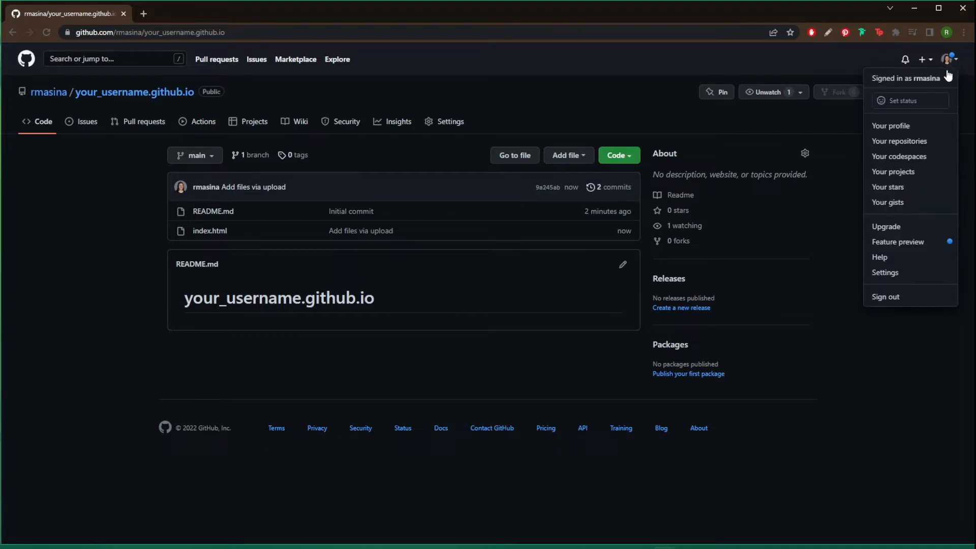
click(899, 141)
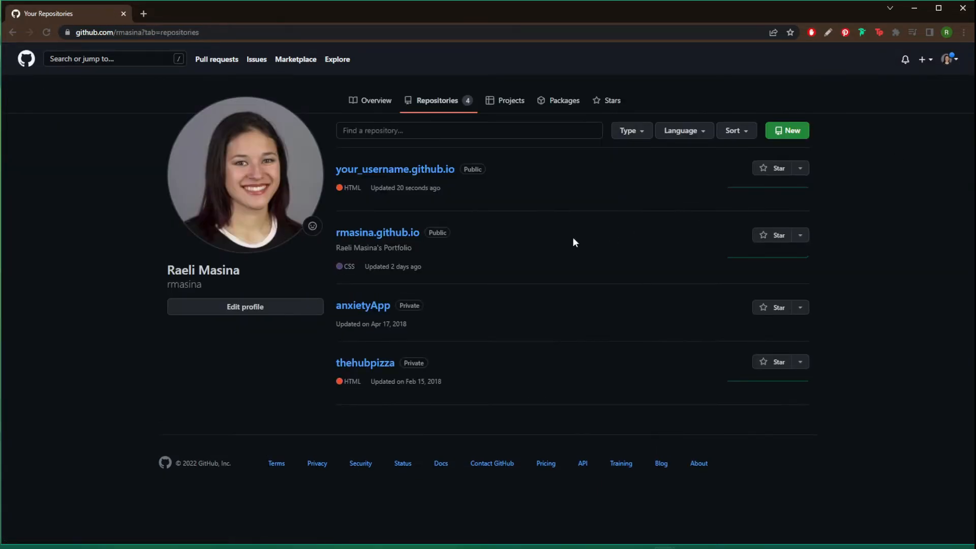
mouse_move(383, 235)
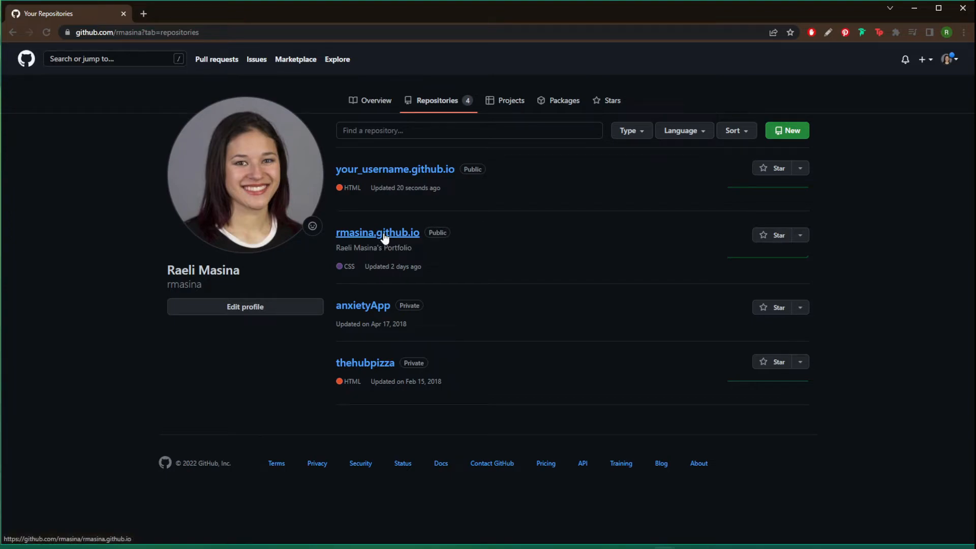
click(377, 232)
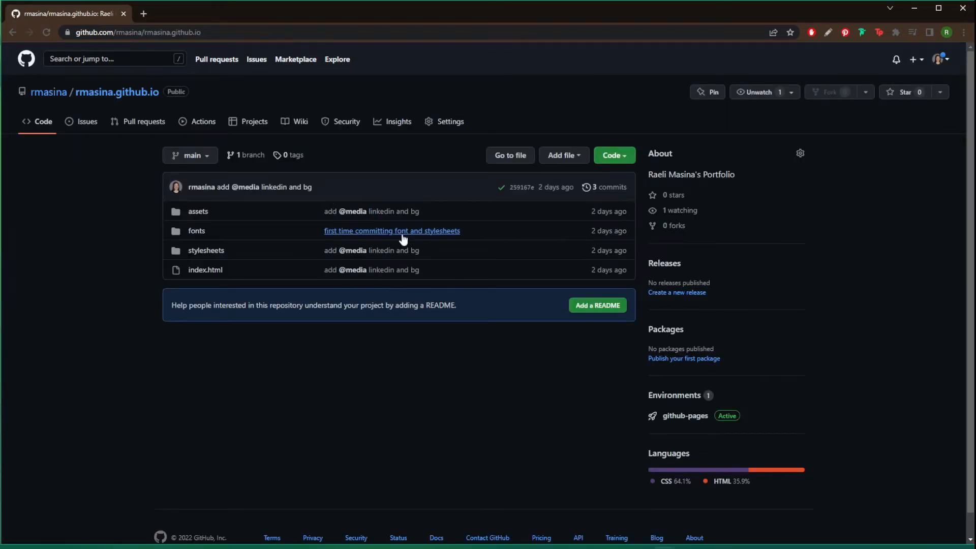
mouse_move(199, 269)
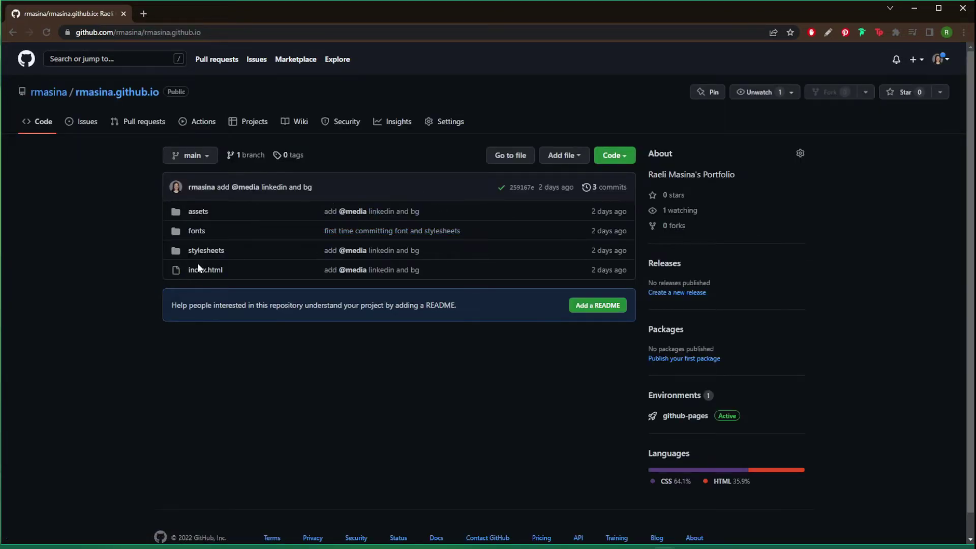
Load rmasina.github.io in a new tab, then return to the repository tab
click(146, 14)
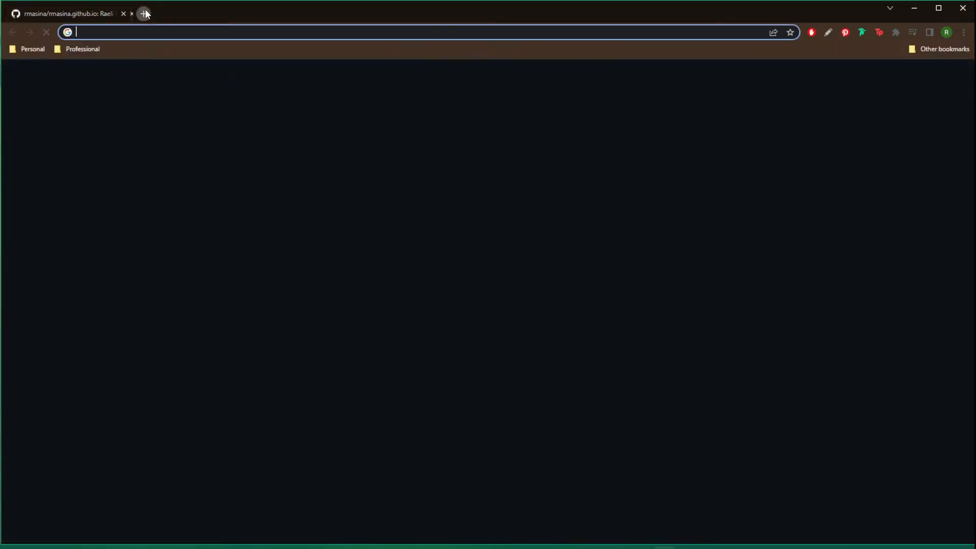
text(rmasina.github.io)
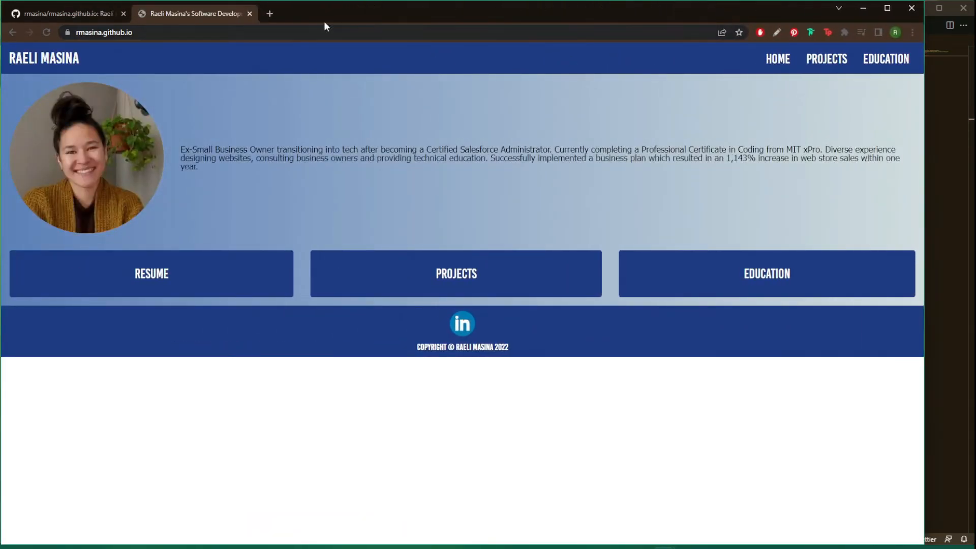
click(66, 13)
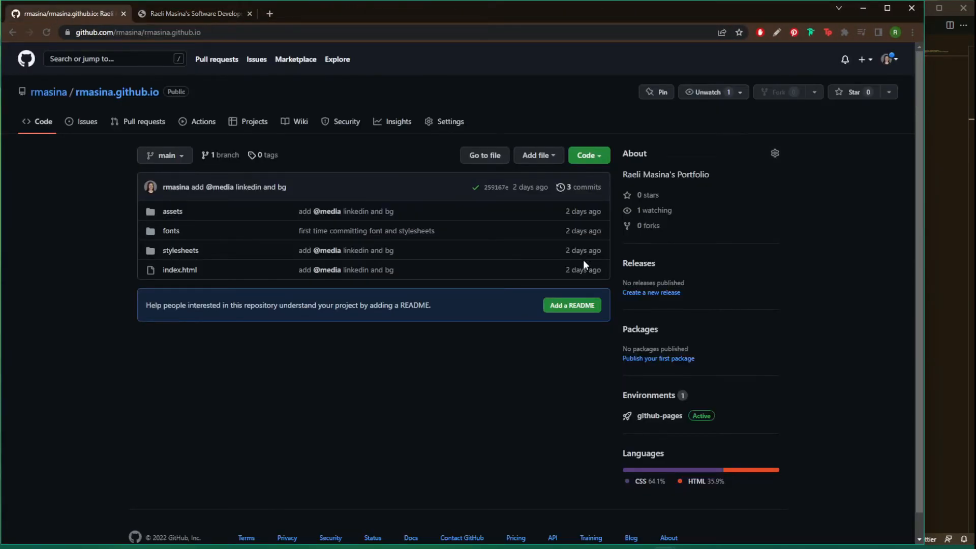